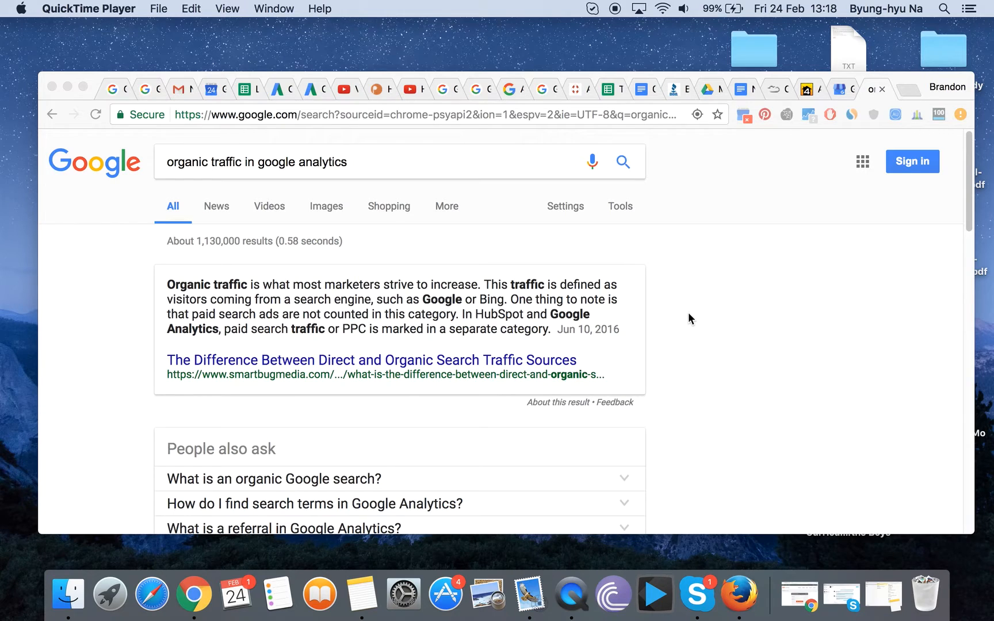
{"action": "mouse_move", "coordinate": [768, 303]}
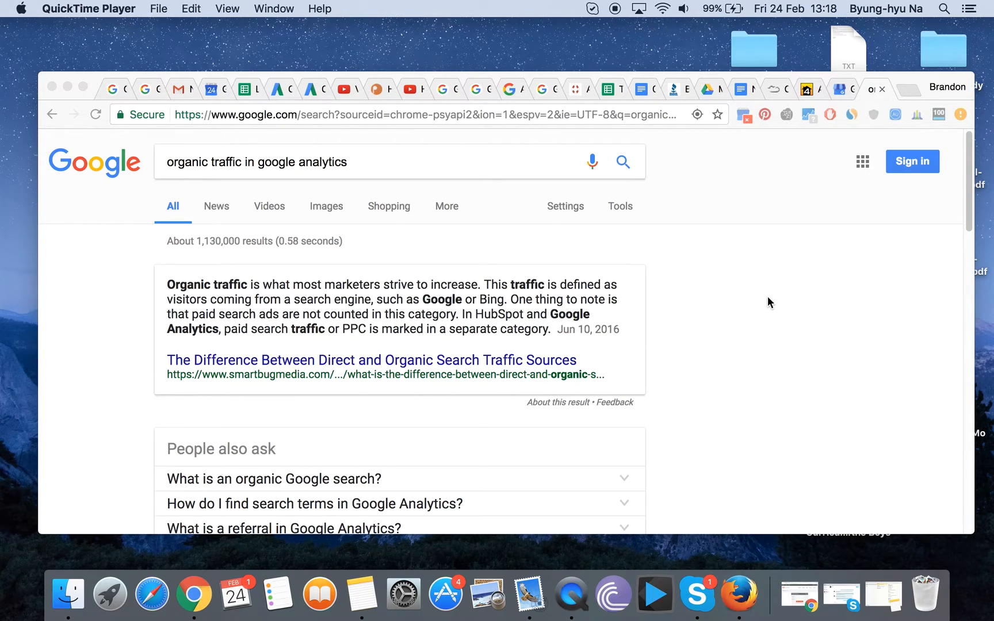
{"action": "mouse_move", "coordinate": [768, 312]}
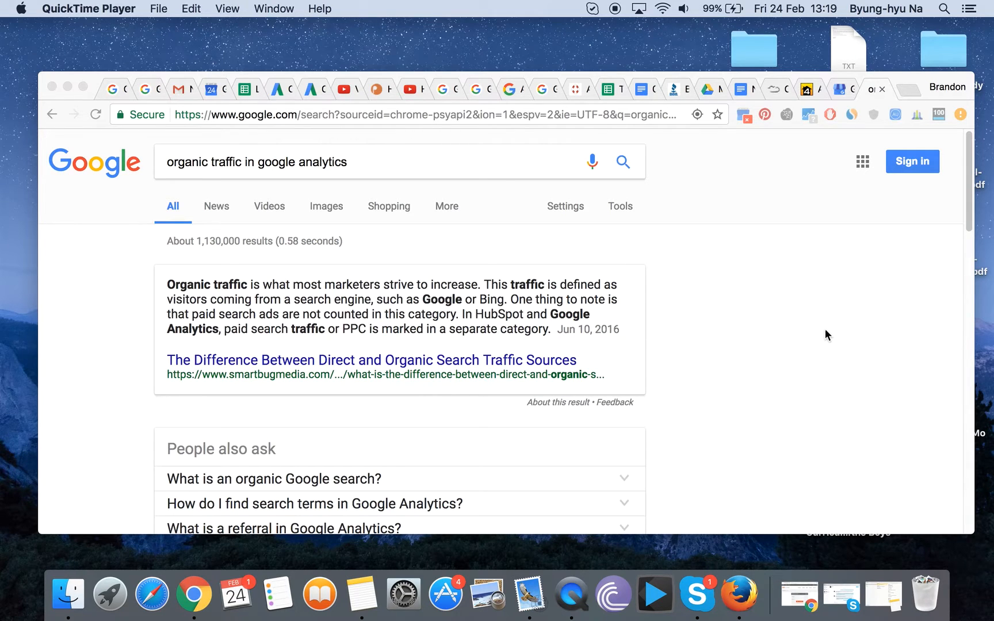
{"action": "mouse_move", "coordinate": [222, 176]}
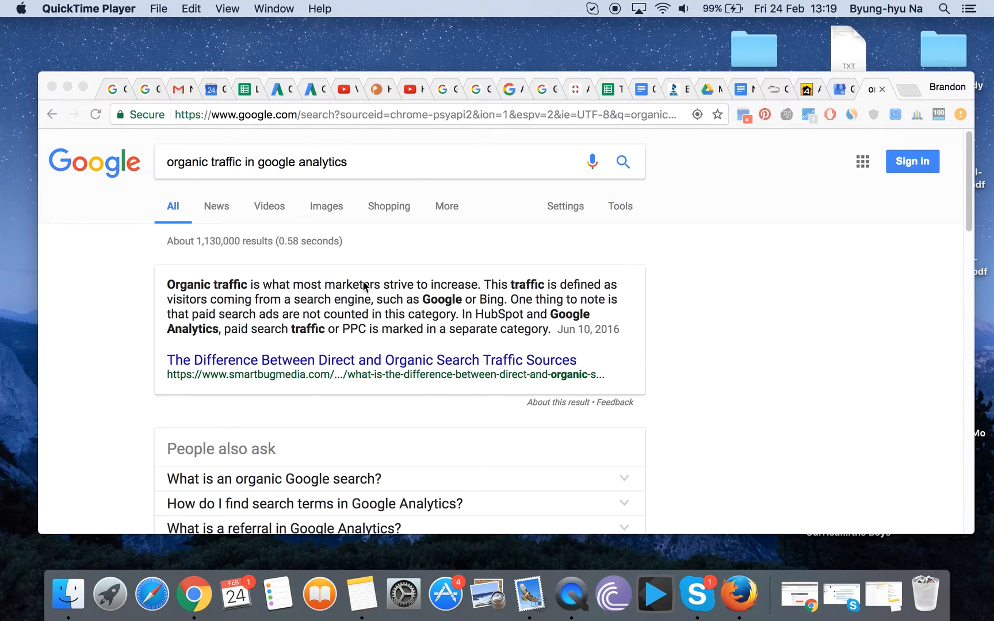
Step: Scroll the 'organic traffic in google analytics' results down to the Analytics Help articles
{"action": "scroll", "scroll_direction": "down", "scroll_amount": 3}
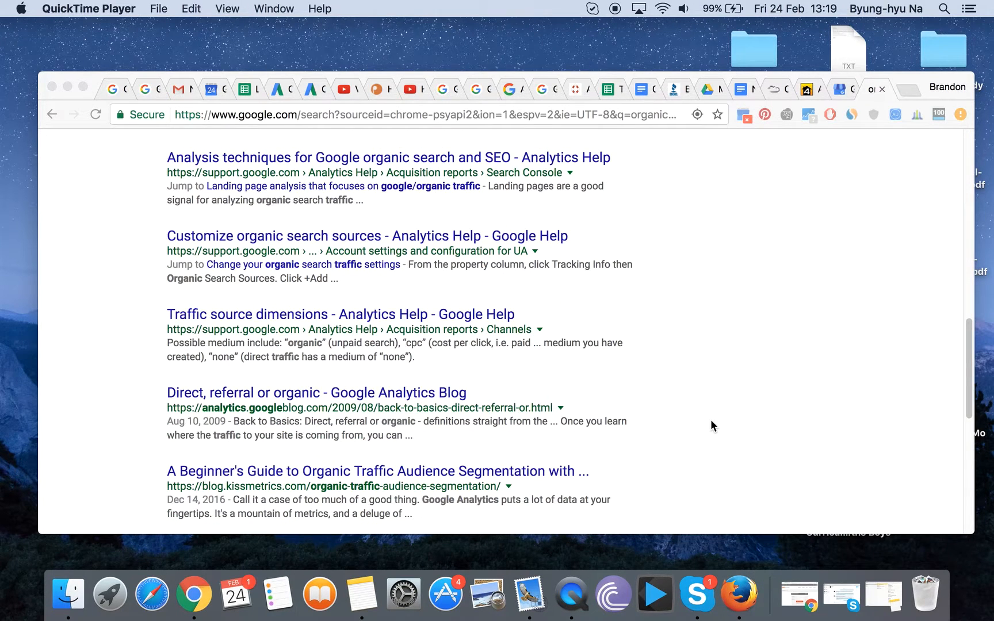
{"action": "mouse_move", "coordinate": [323, 317]}
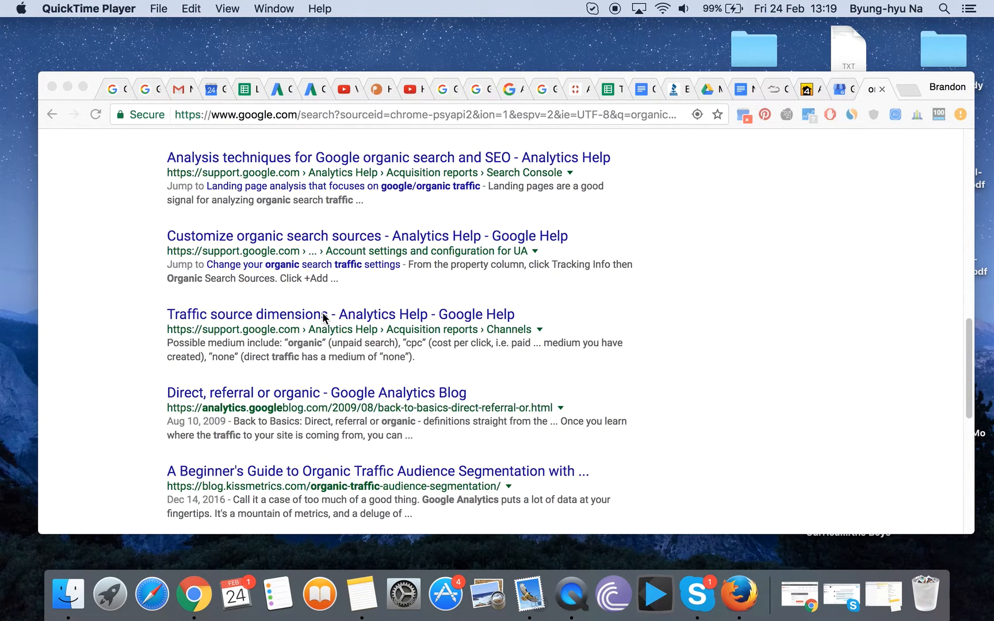
Step: Read the Traffic source dimensions article's definitions of source, medium and keyword
{"action": "left_click", "coordinate": [340, 314]}
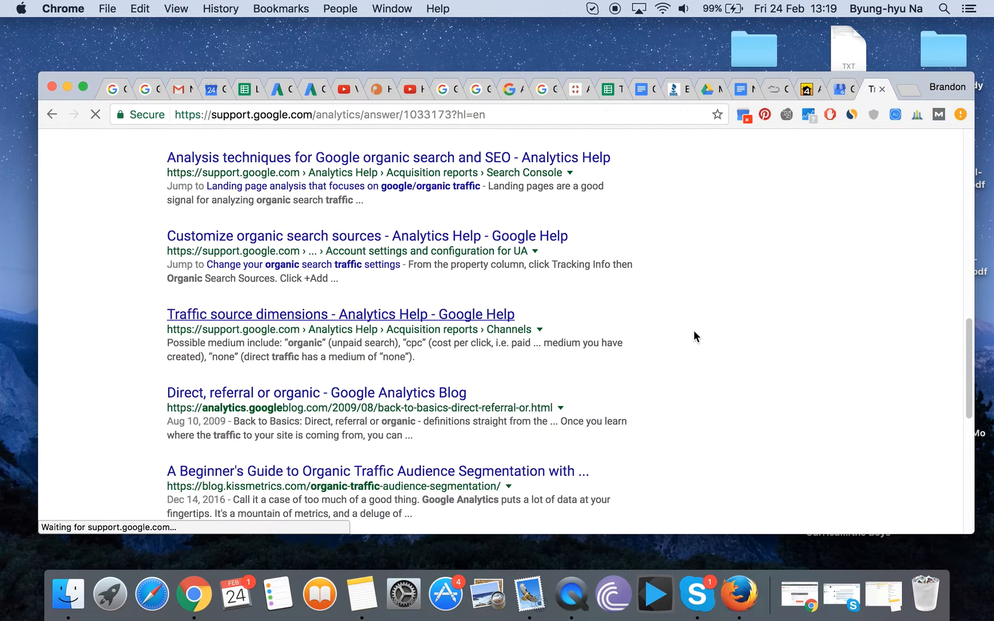
{"action": "left_click", "coordinate": [339, 314]}
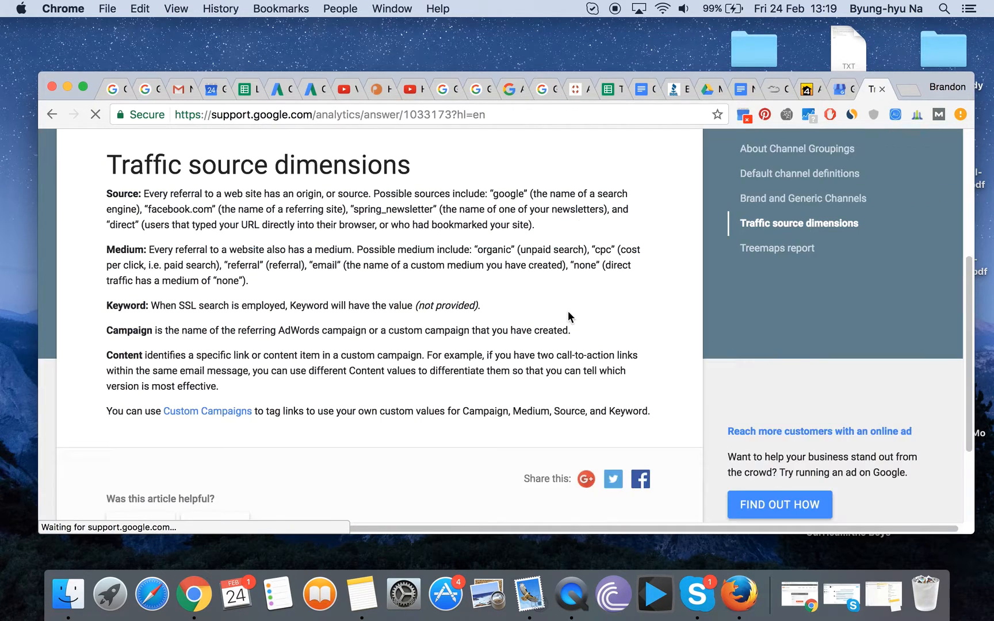
{"action": "scroll", "scroll_direction": "down", "scroll_amount": 3}
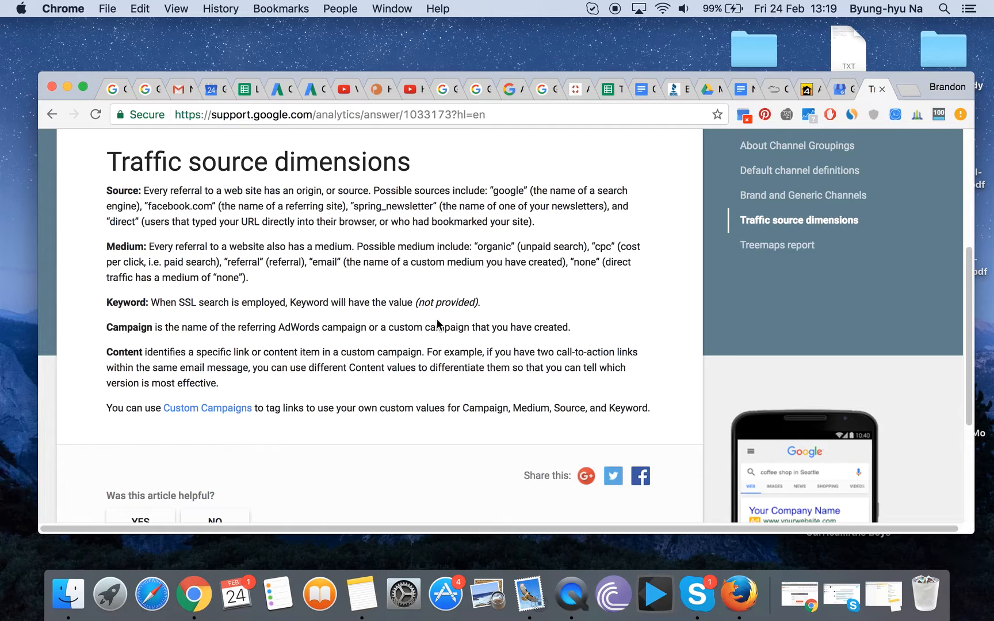
{"action": "mouse_move", "coordinate": [494, 299]}
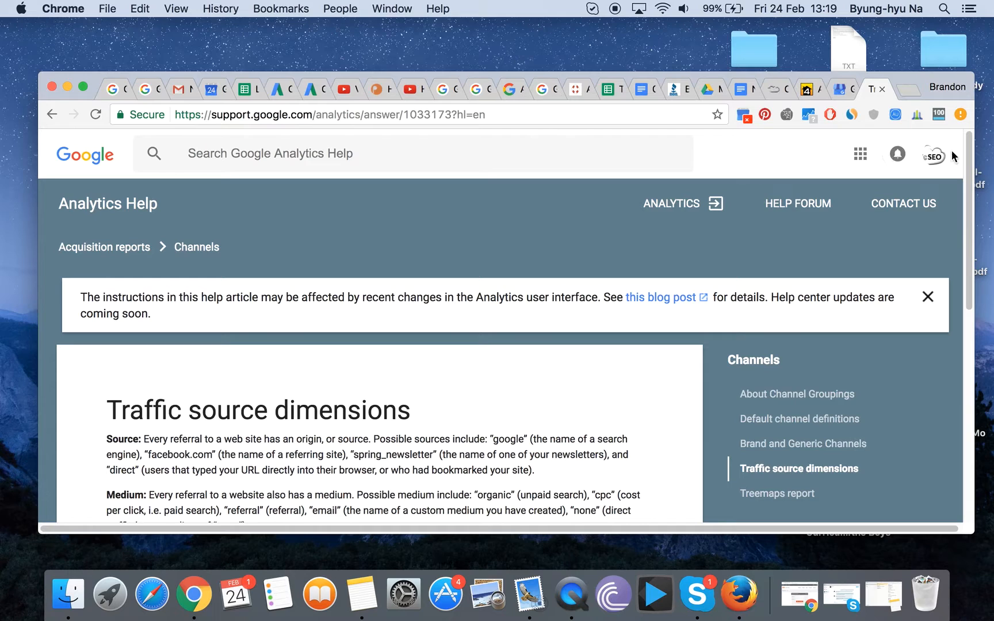
Step: Search 'google analytics' and land on the seattleorganicseo.com Audience Overview
{"action": "left_click", "coordinate": [412, 115]}
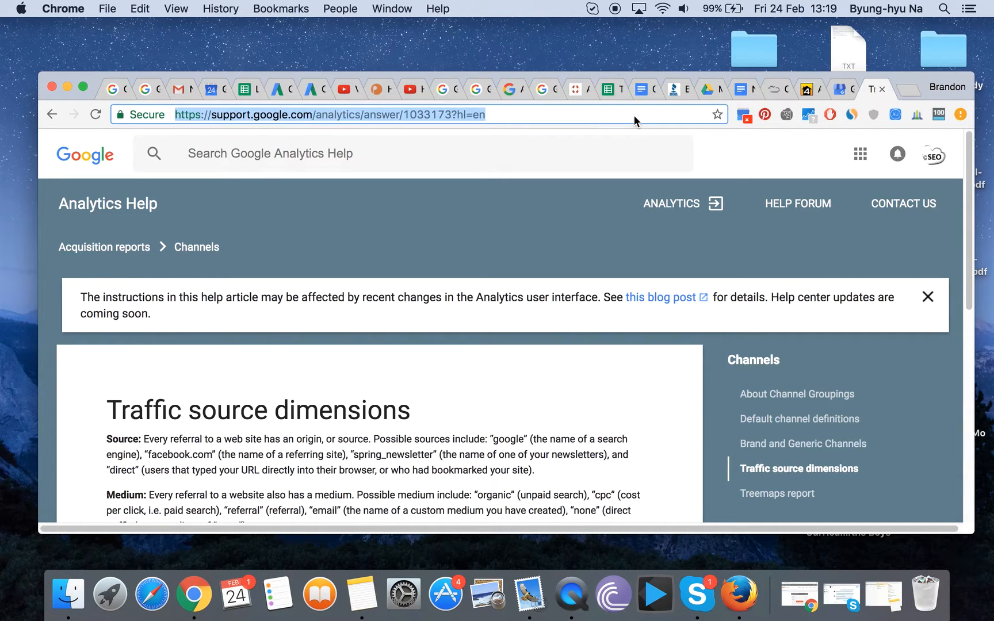
{"action": "type", "text": "google analytics"}
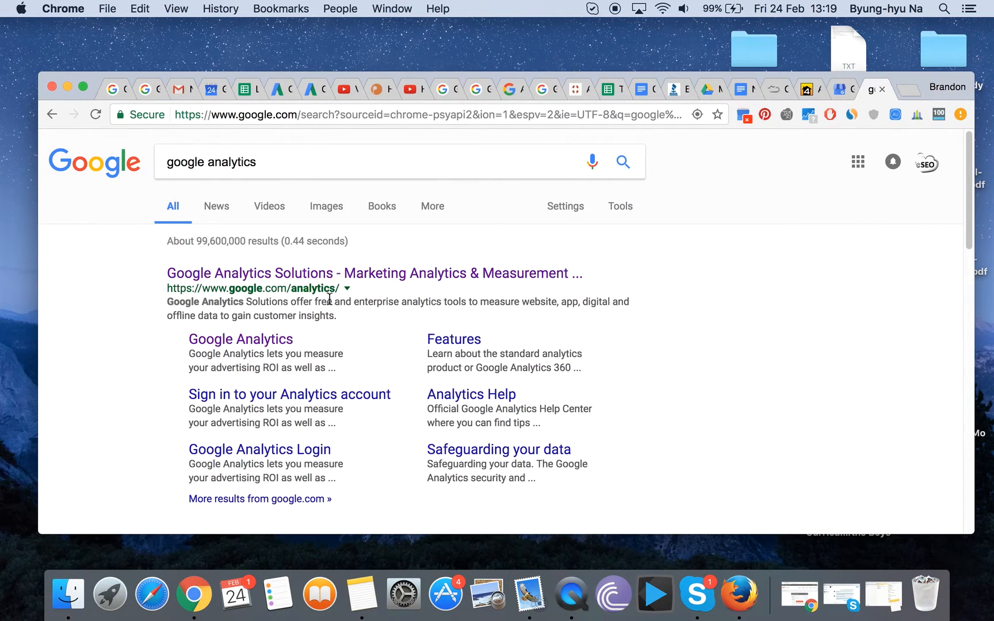
{"action": "left_click", "coordinate": [373, 273]}
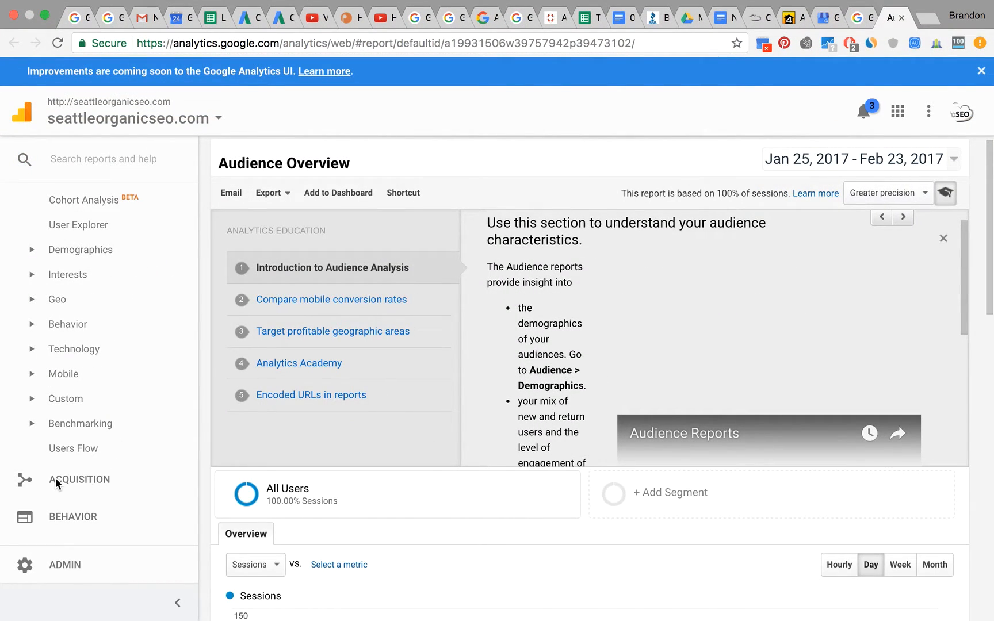
{"action": "mouse_move", "coordinate": [215, 520]}
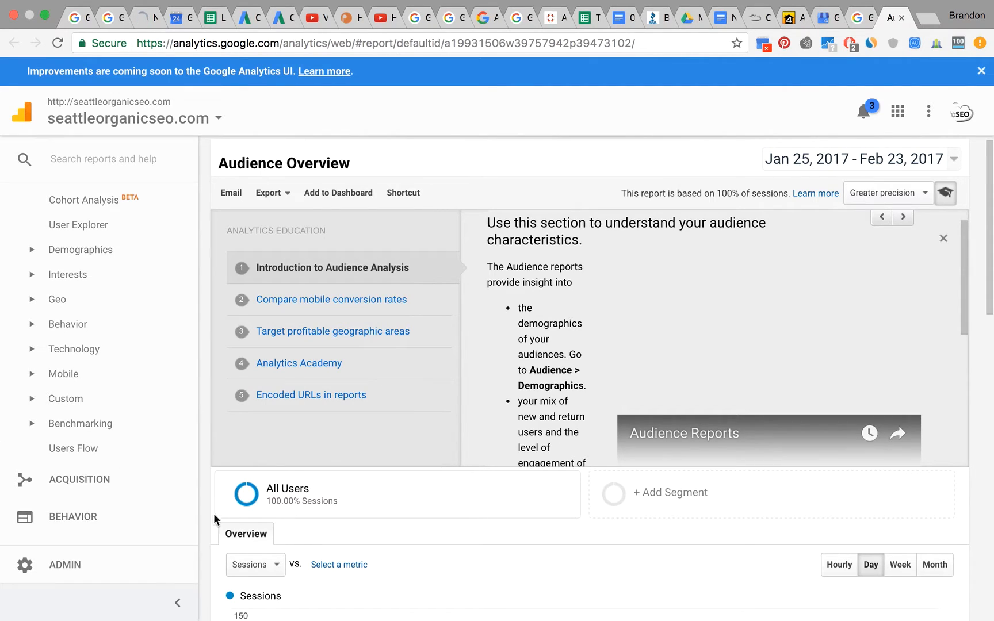
{"action": "mouse_move", "coordinate": [34, 366]}
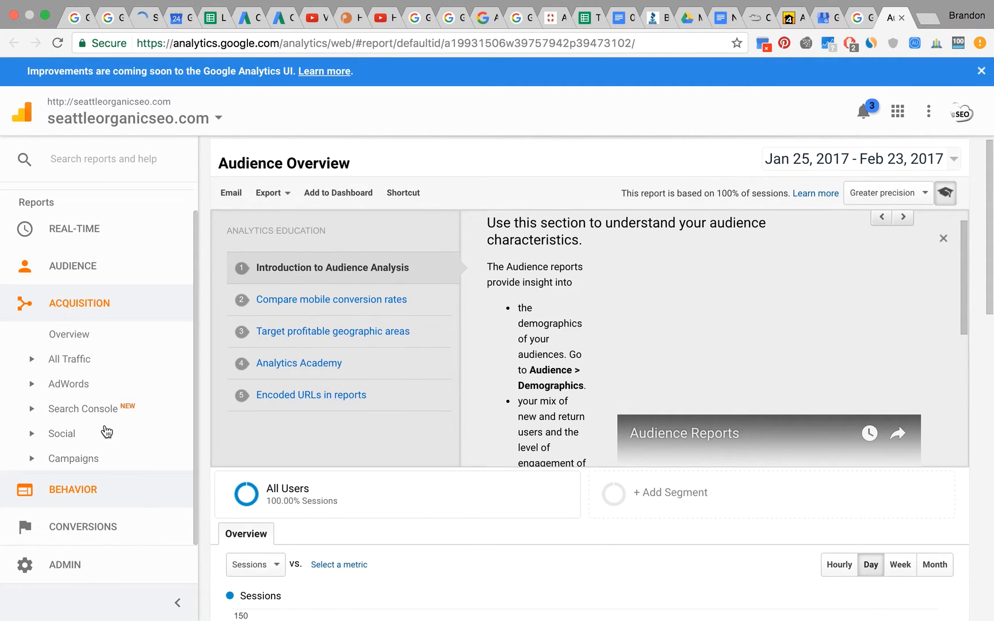
{"action": "mouse_move", "coordinate": [85, 485]}
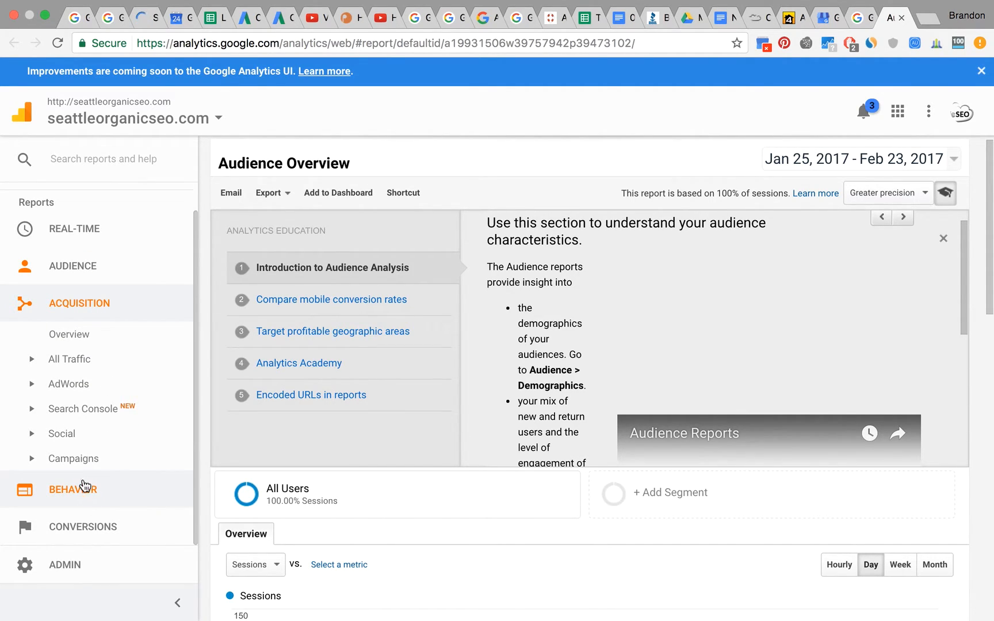
{"action": "mouse_move", "coordinate": [82, 475]}
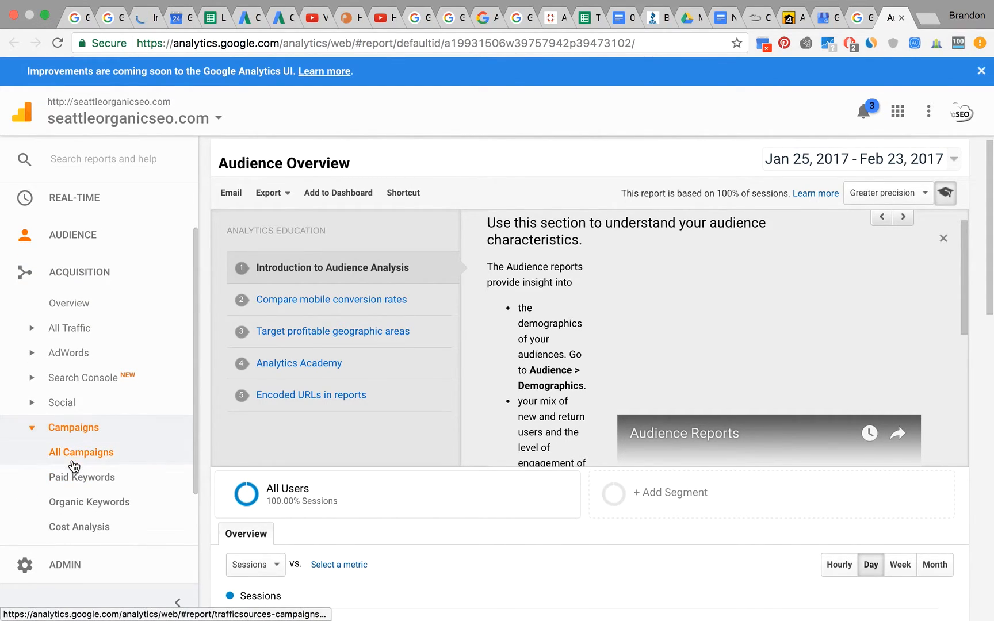
{"action": "mouse_move", "coordinate": [99, 509]}
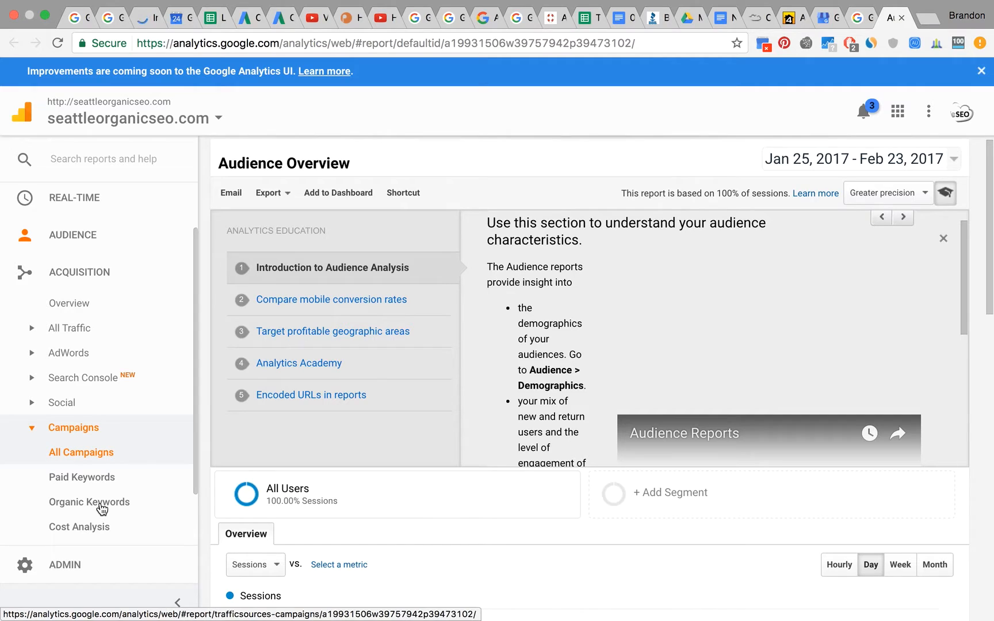
{"action": "mouse_move", "coordinate": [67, 504]}
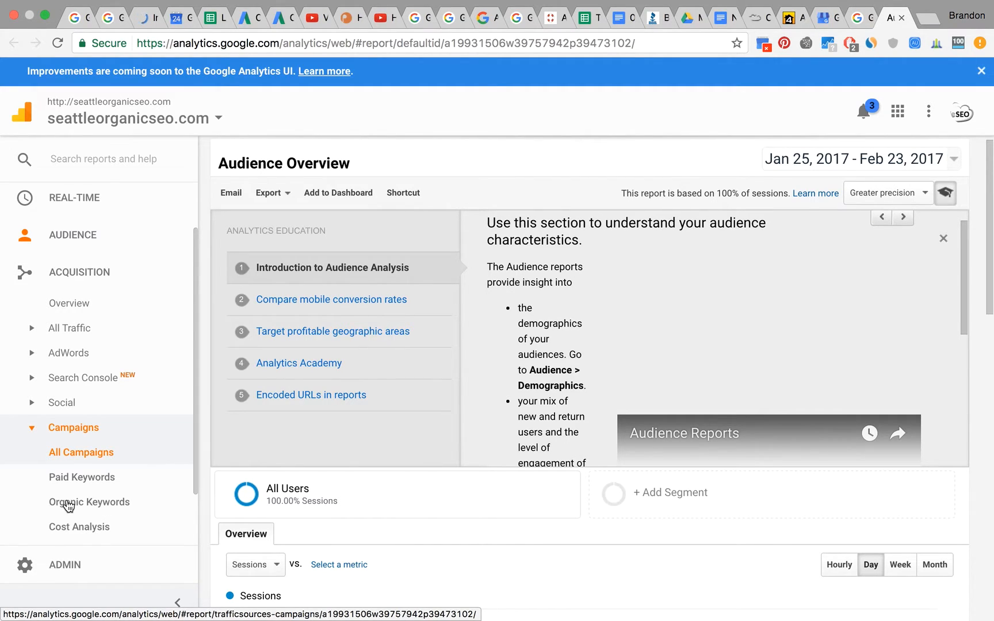
Step: Choose the Organic Keywords report under Acquisition > Campaigns in the sidebar
{"action": "left_click", "coordinate": [89, 501]}
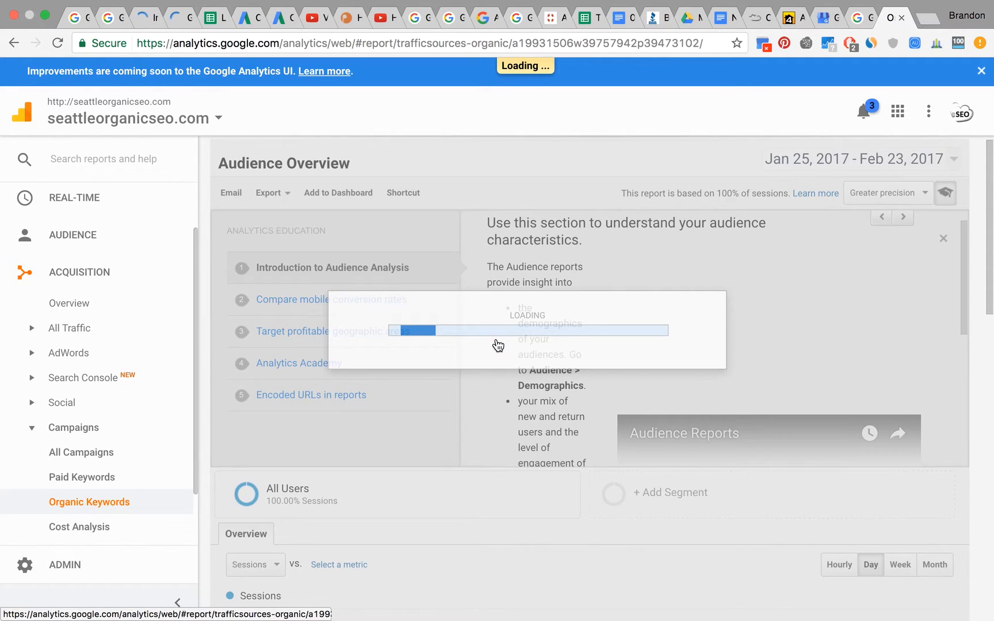
Step: View the Organic Keywords table: 2,104 sessions, led by '(not provided)' with 1,928
{"action": "left_click", "coordinate": [88, 502]}
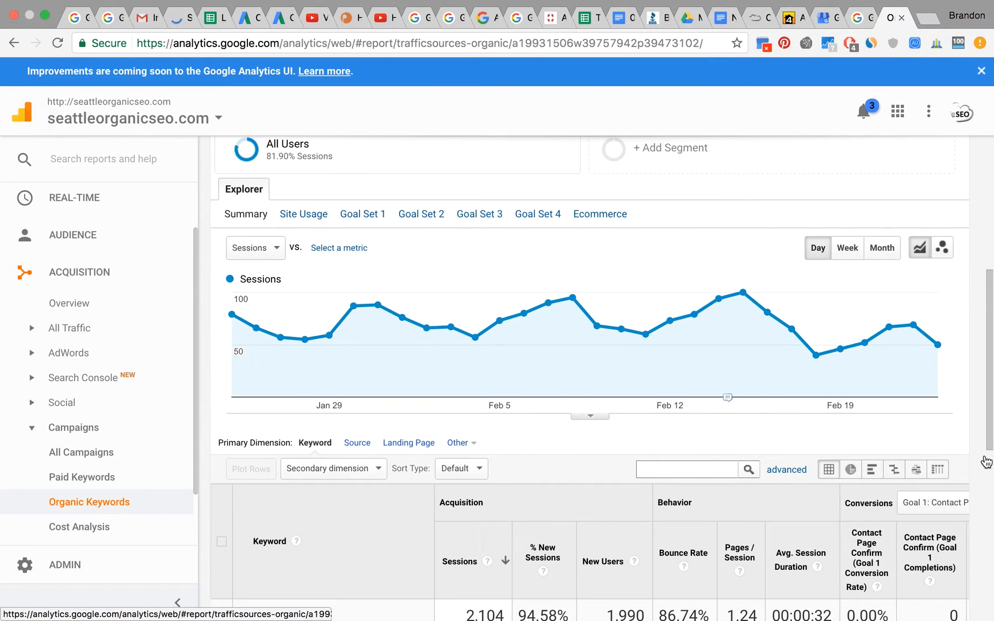
{"action": "scroll", "scroll_direction": "down", "scroll_amount": 3}
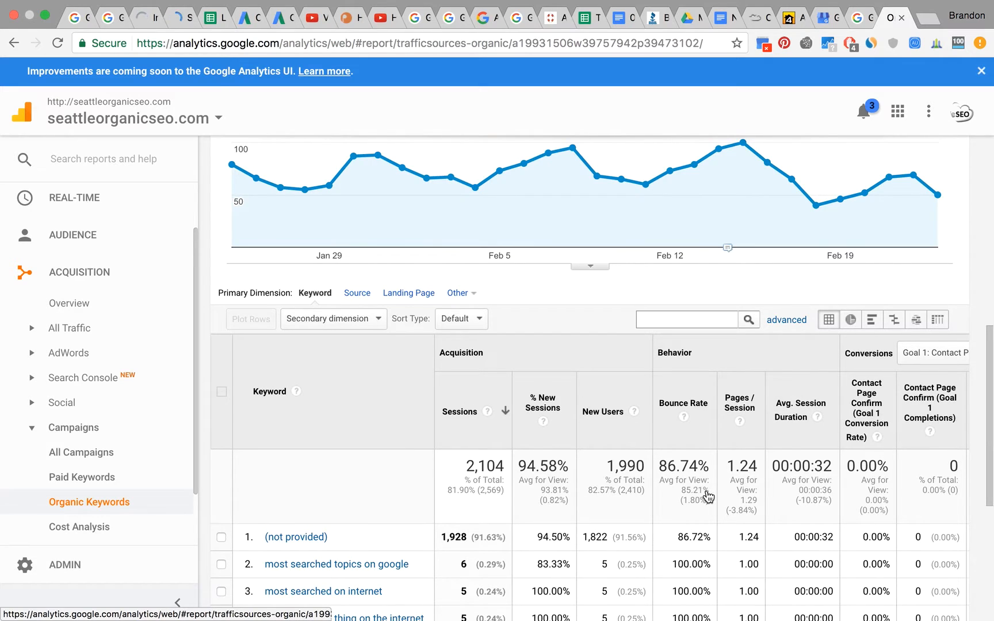
{"action": "scroll", "scroll_direction": "down", "scroll_amount": 3}
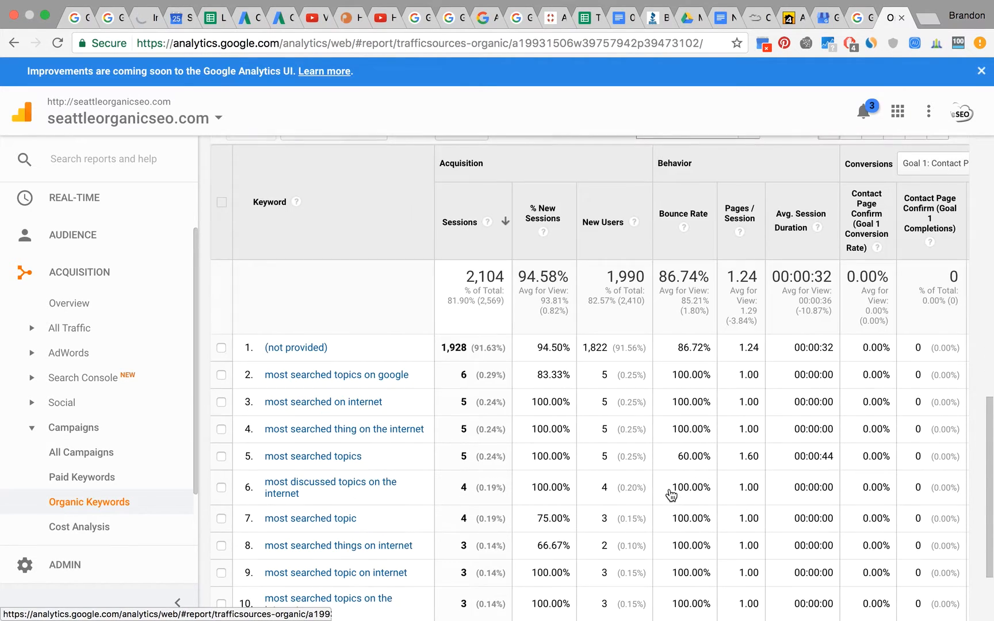
{"action": "mouse_move", "coordinate": [708, 443]}
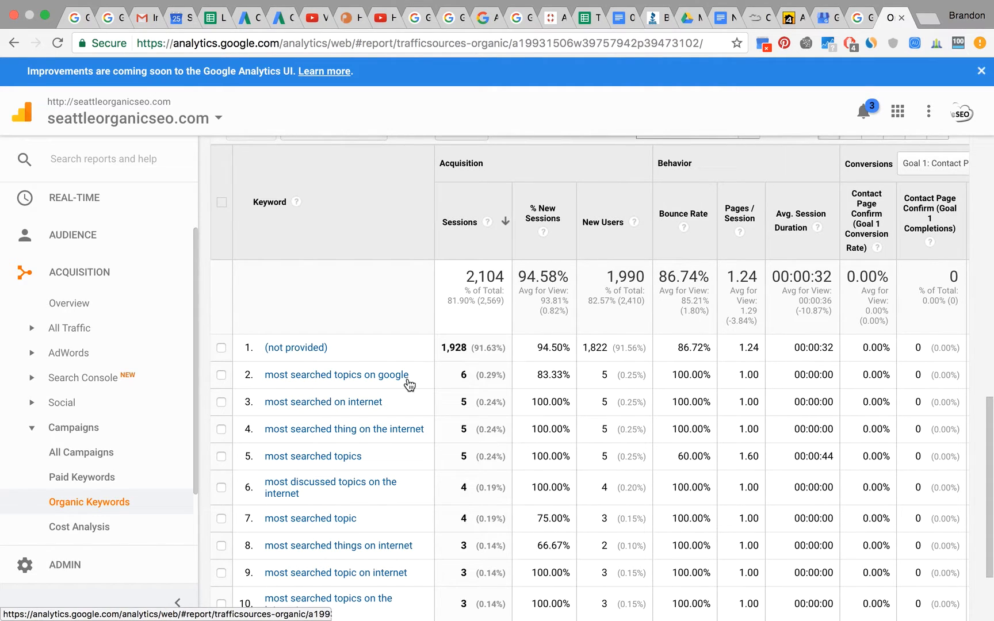
{"action": "mouse_move", "coordinate": [503, 406]}
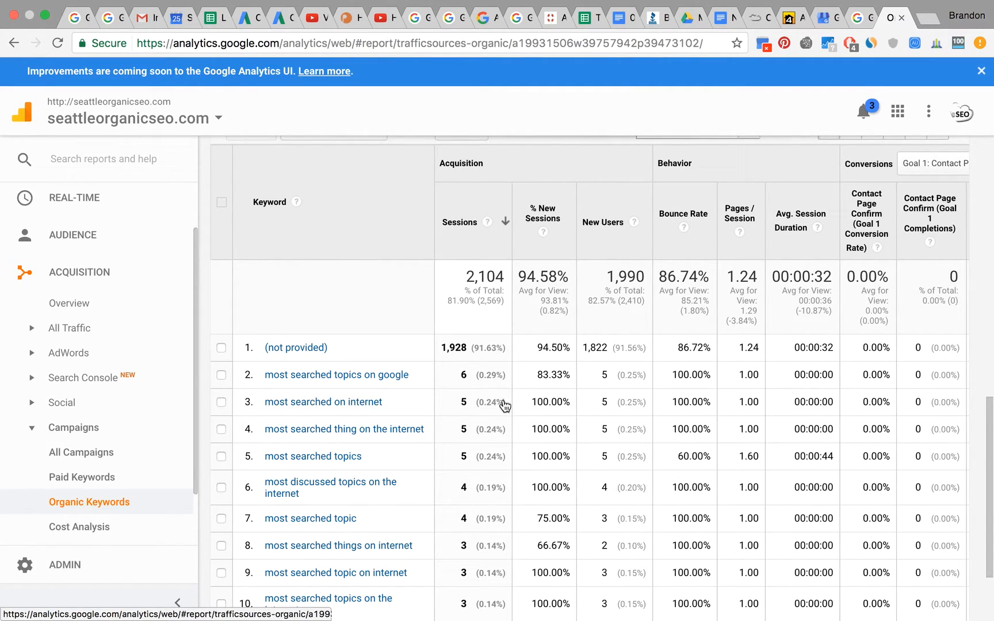
{"action": "scroll", "scroll_direction": "down", "scroll_amount": 3}
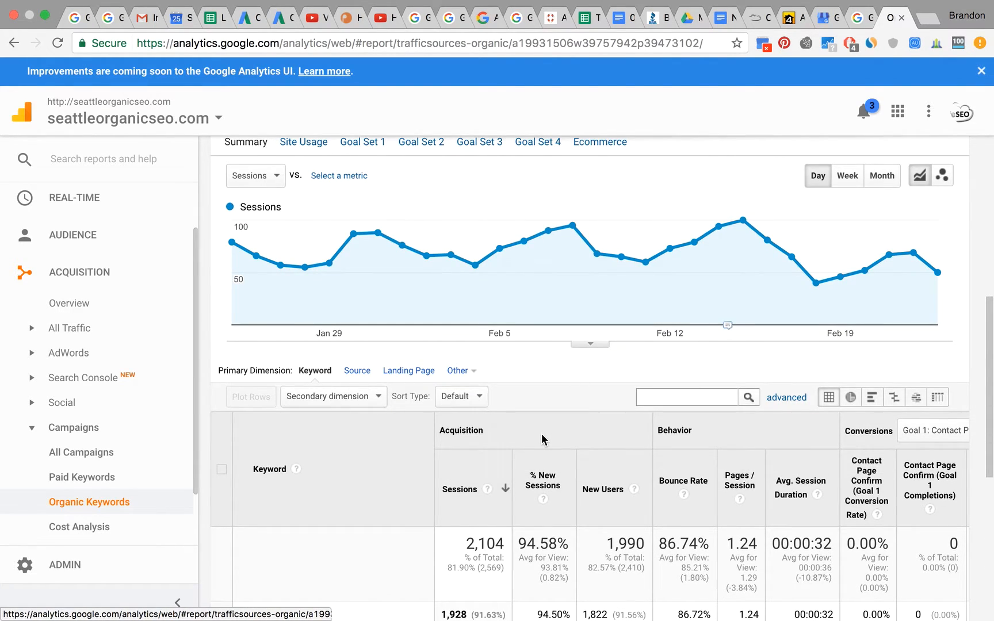
{"action": "scroll", "scroll_direction": "down", "scroll_amount": 3}
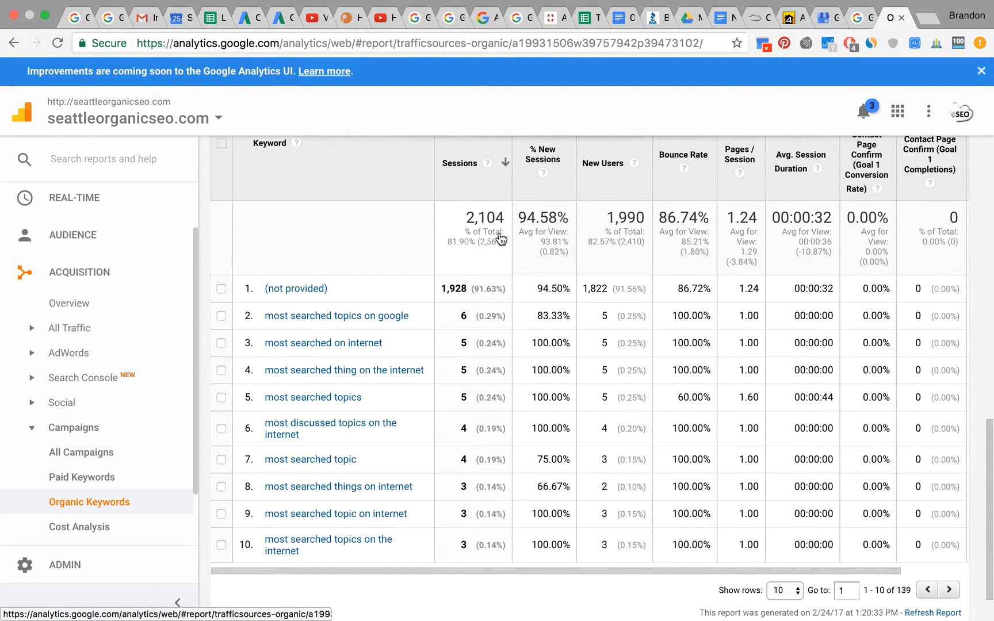
{"action": "mouse_move", "coordinate": [551, 249]}
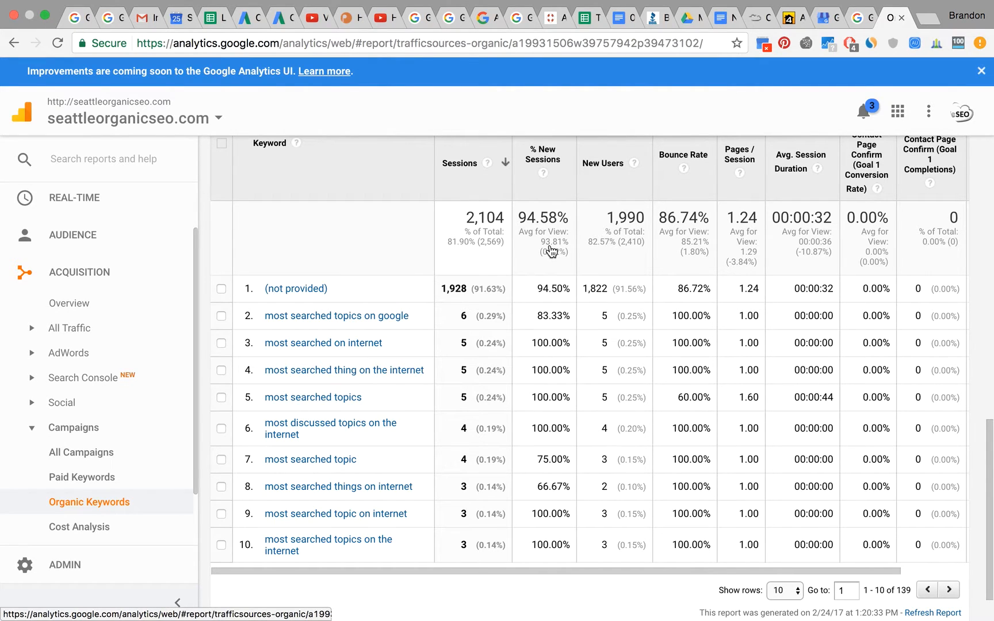
{"action": "mouse_move", "coordinate": [558, 357]}
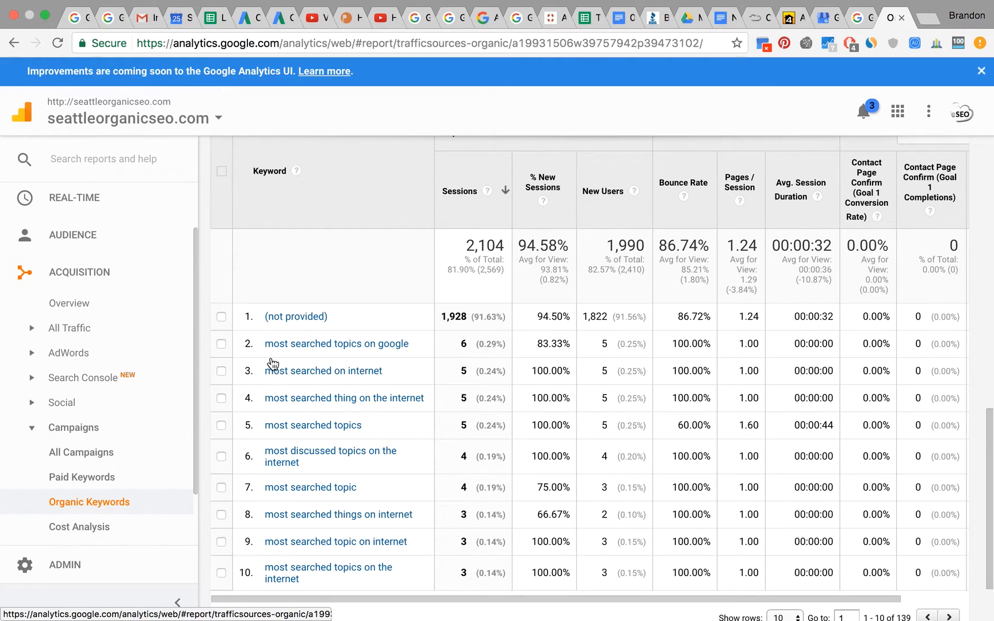
{"action": "scroll", "scroll_direction": "down", "scroll_amount": 3}
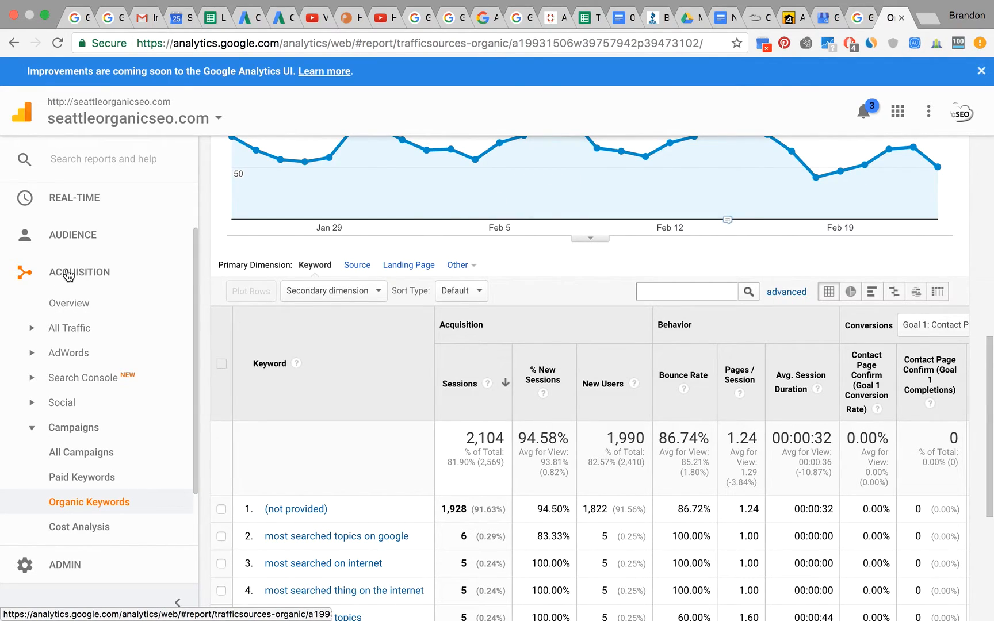
{"action": "mouse_move", "coordinate": [97, 431]}
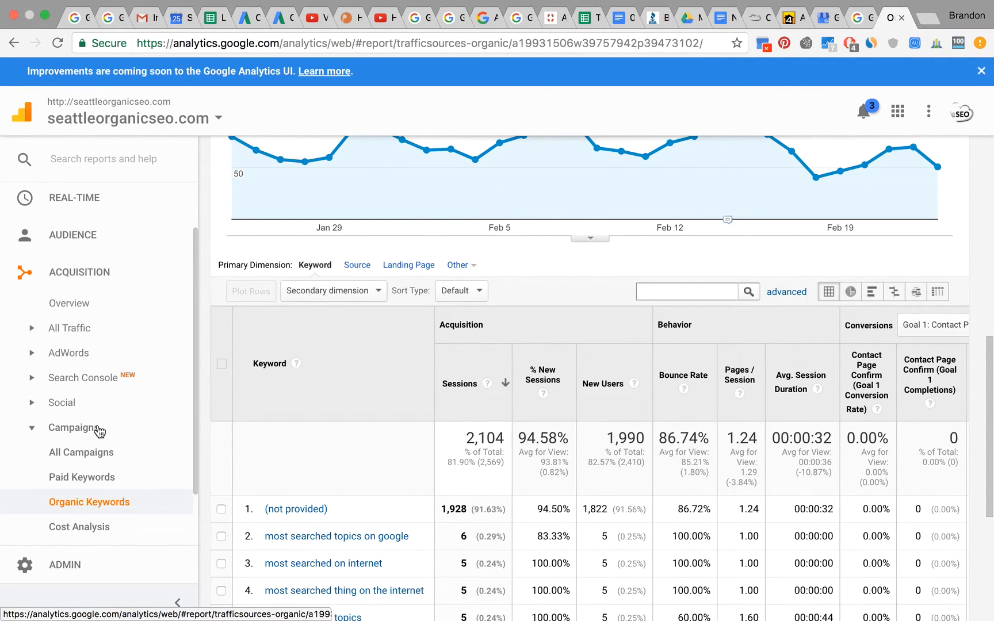
{"action": "mouse_move", "coordinate": [119, 506]}
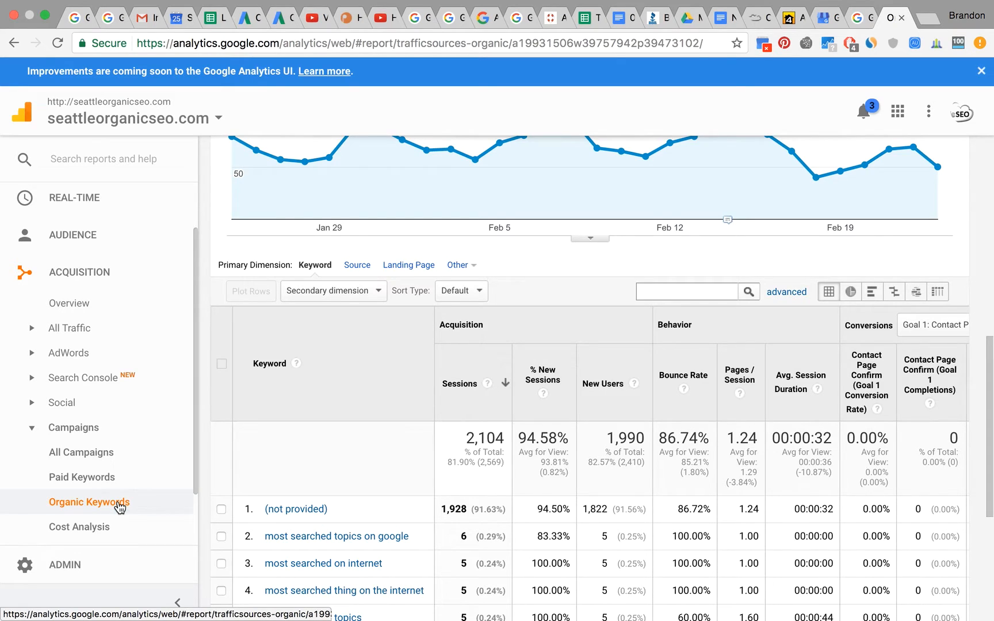
{"action": "mouse_move", "coordinate": [504, 437]}
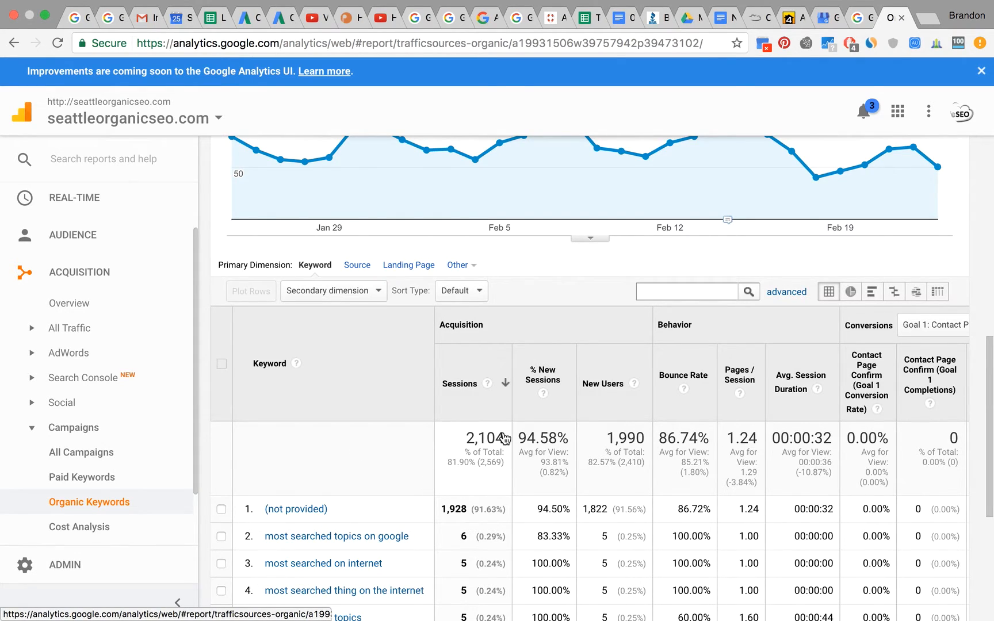
{"action": "mouse_move", "coordinate": [717, 477]}
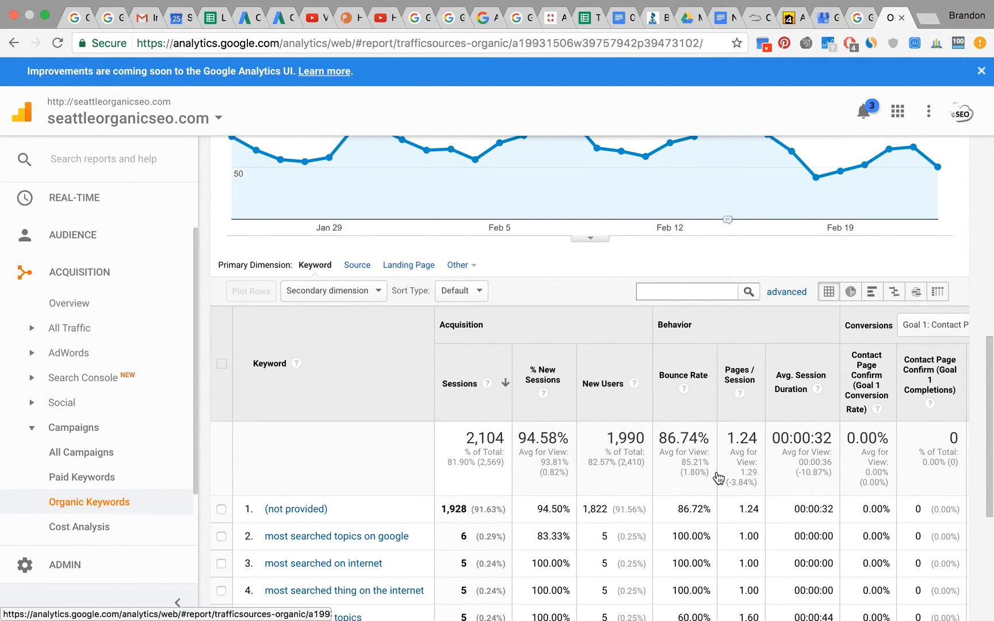
{"action": "scroll", "scroll_direction": "down", "scroll_amount": 3}
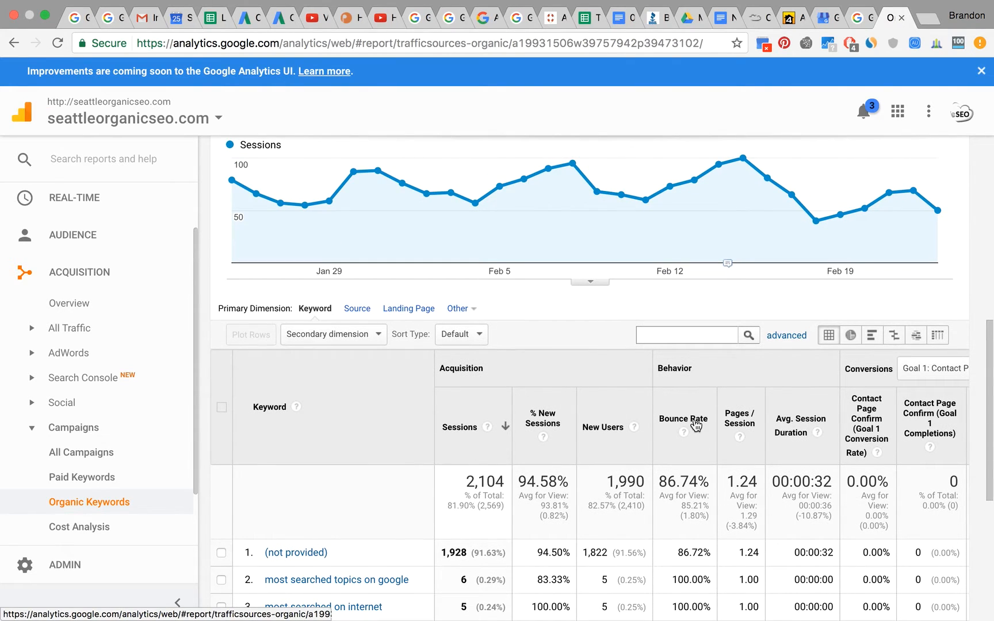
{"action": "mouse_move", "coordinate": [759, 614]}
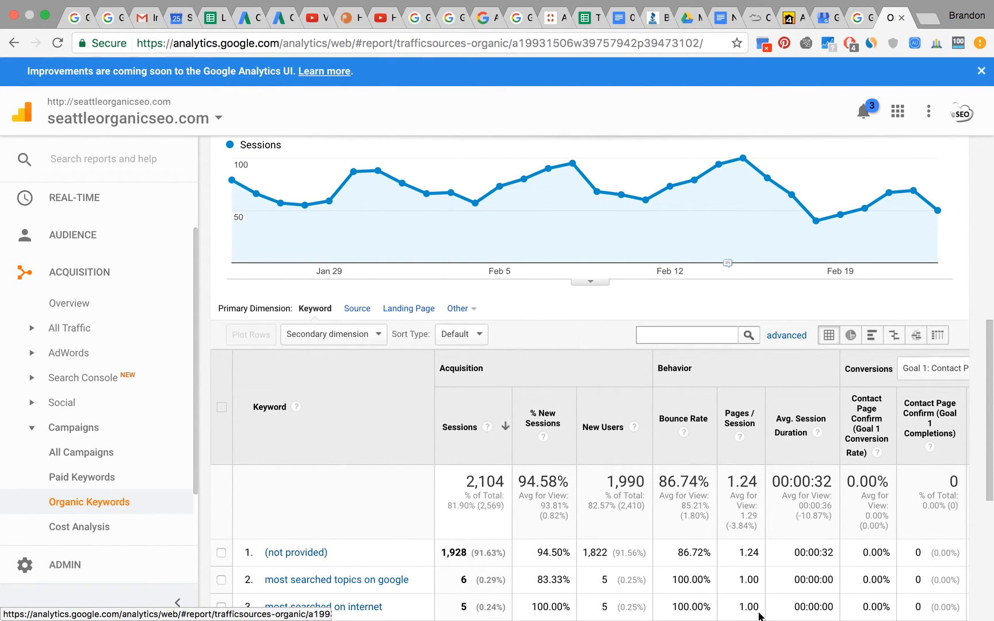